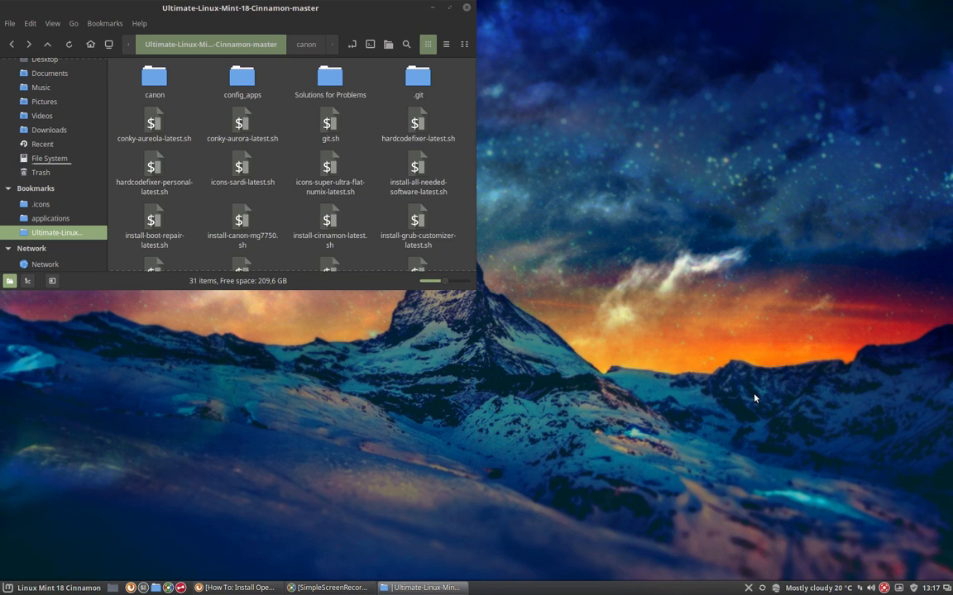
Select and open install-canon-mg7750.sh in Nemo, bringing up the run-or-display prompt
{"action": "left_click", "coordinate": [242, 227]}
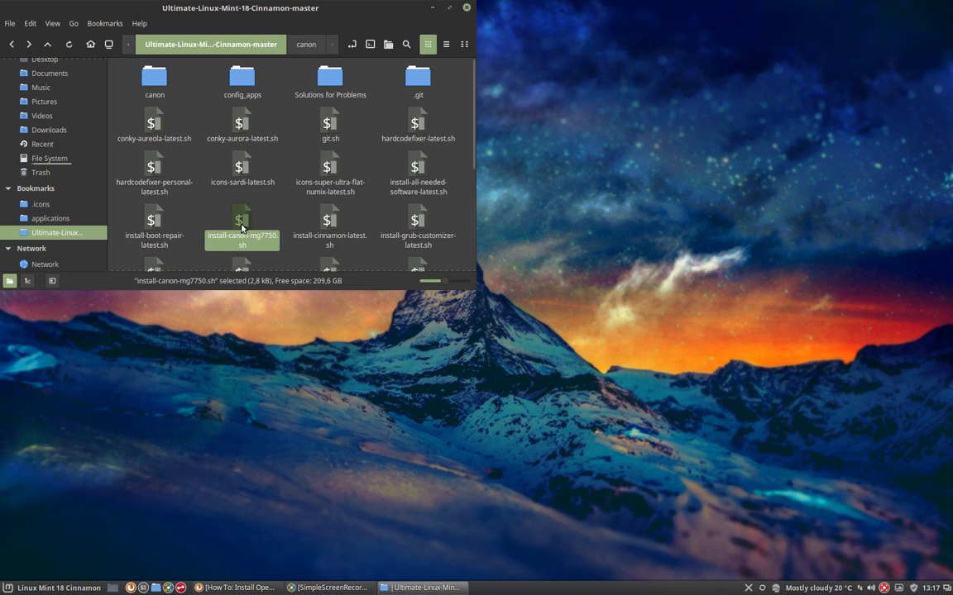
{"action": "double_click", "coordinate": [241, 223]}
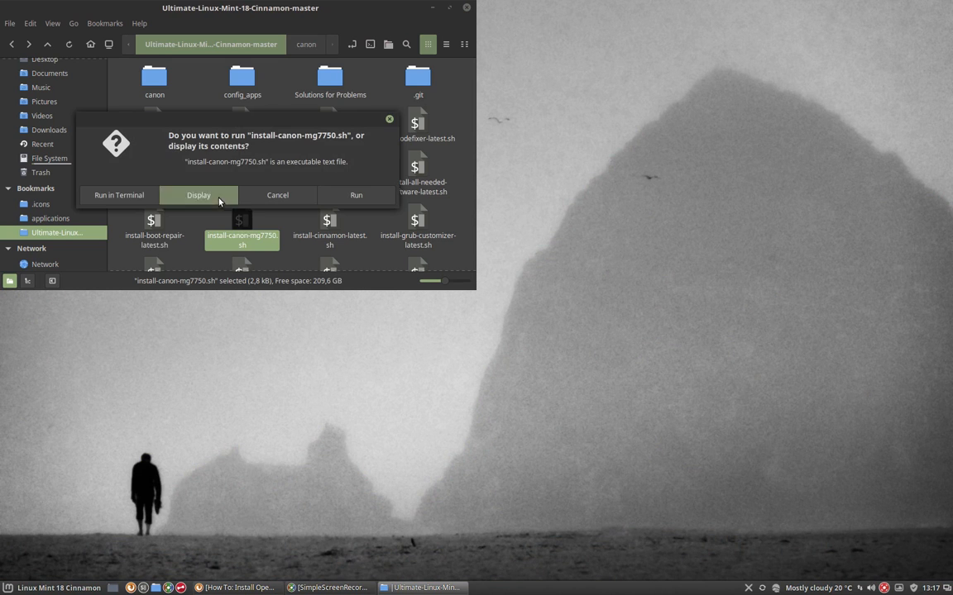
Display the script and delete commented lines 59–61 (apt-get, cd, install.sh)
{"action": "left_click", "coordinate": [199, 196]}
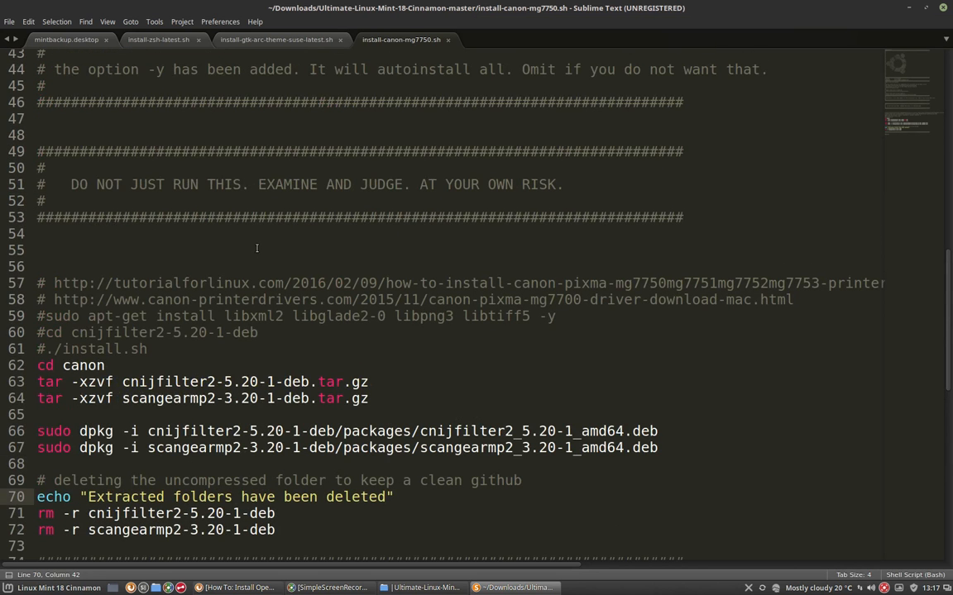
{"action": "left_click_drag", "start_coordinate": [38, 315], "coordinate": [257, 332]}
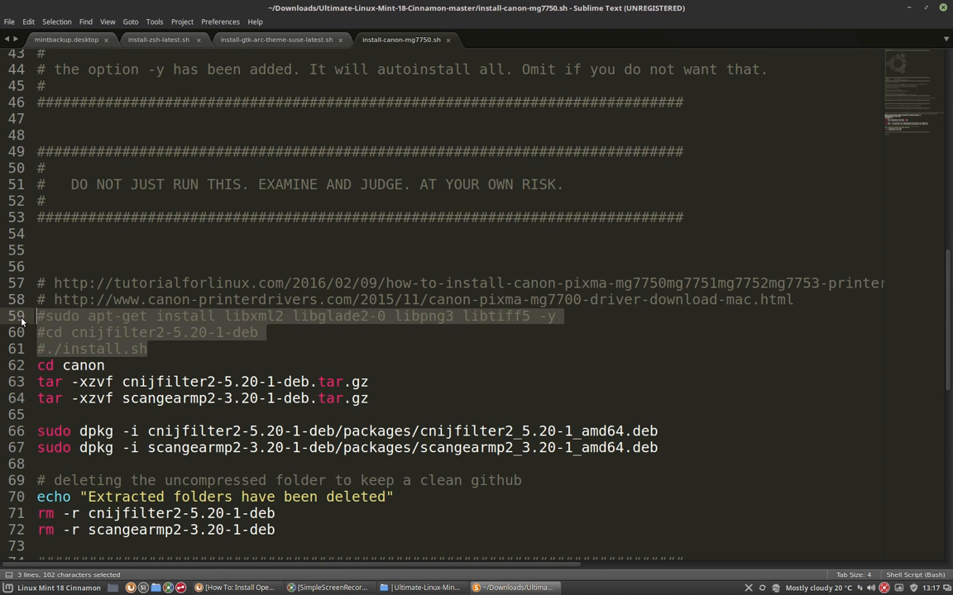
{"action": "key", "text": "Delete"}
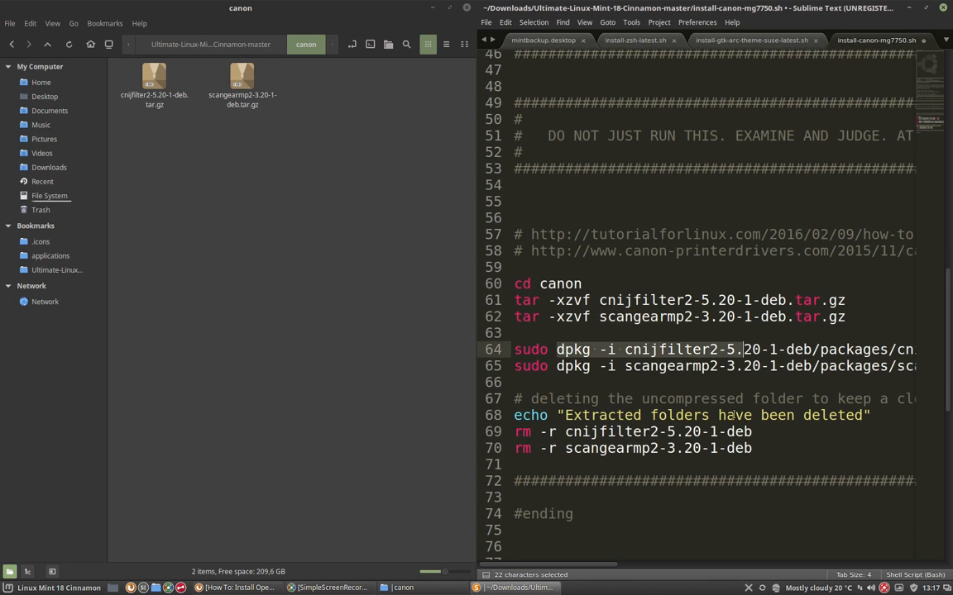
Scroll through the edited install-canon-mg7750.sh, then close Sublime Text
{"action": "scroll", "scroll_direction": "right", "scroll_amount": 3}
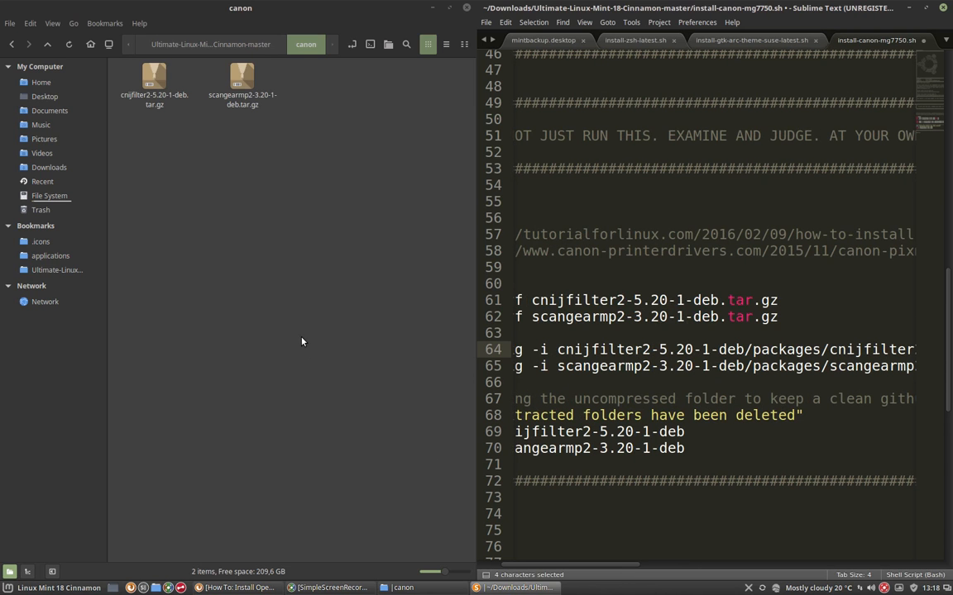
{"action": "mouse_move", "coordinate": [564, 575]}
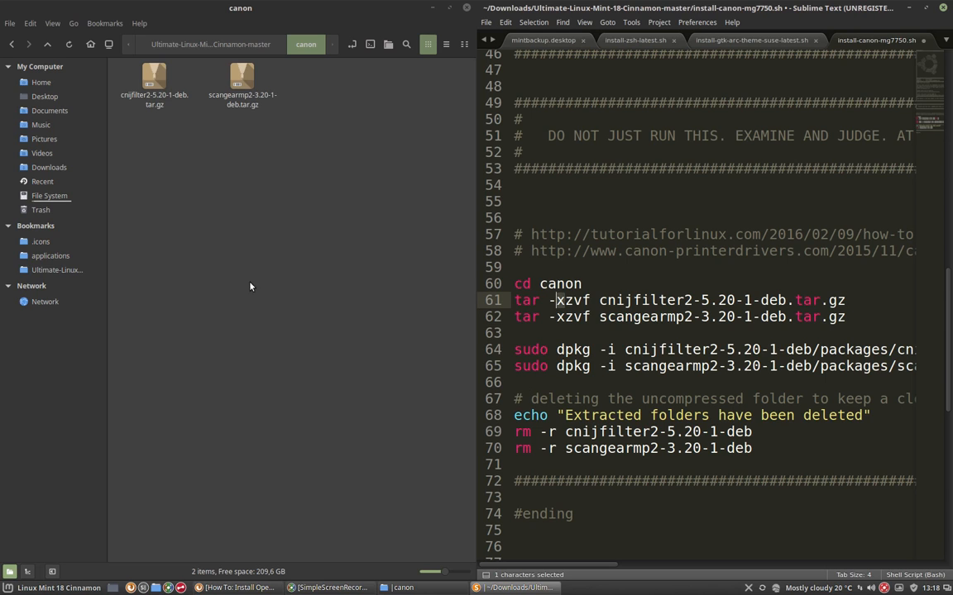
{"action": "mouse_move", "coordinate": [256, 183]}
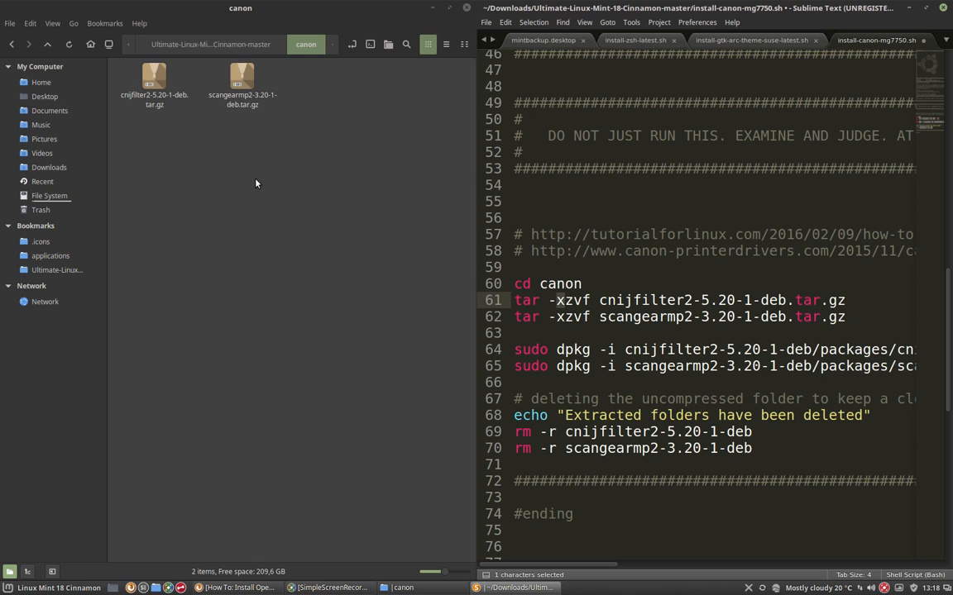
{"action": "left_click", "coordinate": [556, 300]}
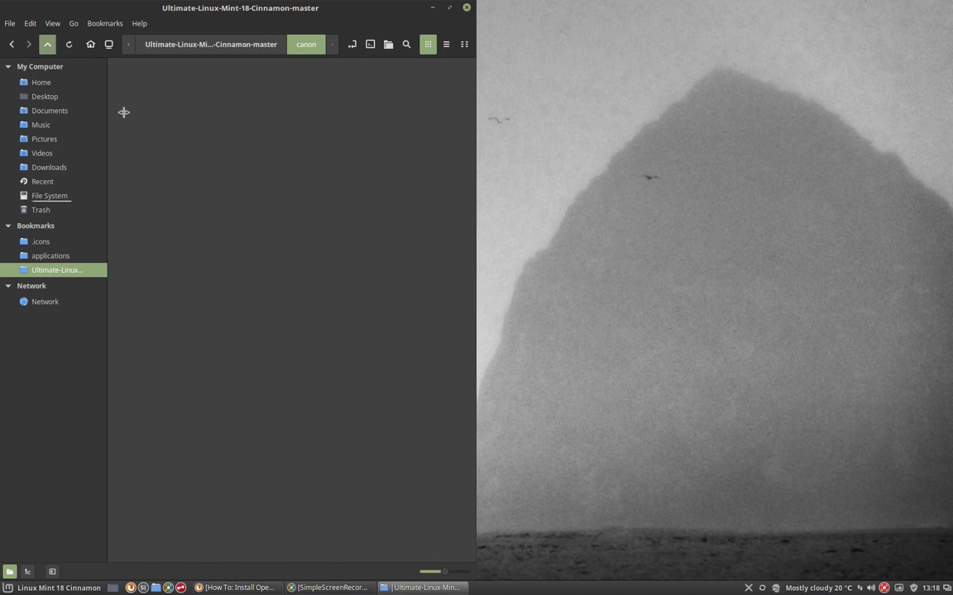
Open the canon folder in a terminal and run ./install-canon-mg7750.sh with sudo
{"action": "left_click", "coordinate": [242, 223]}
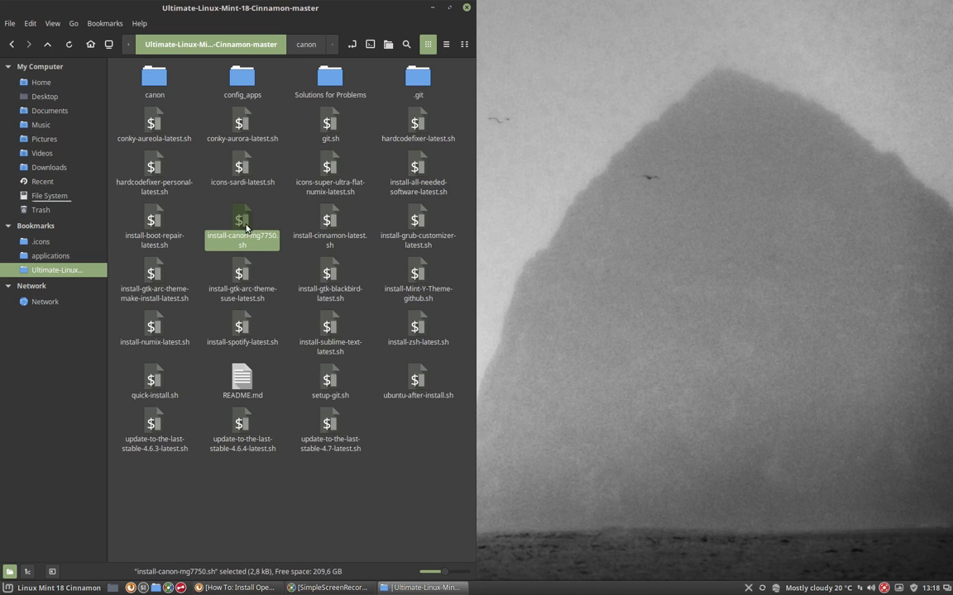
{"action": "mouse_move", "coordinate": [378, 206]}
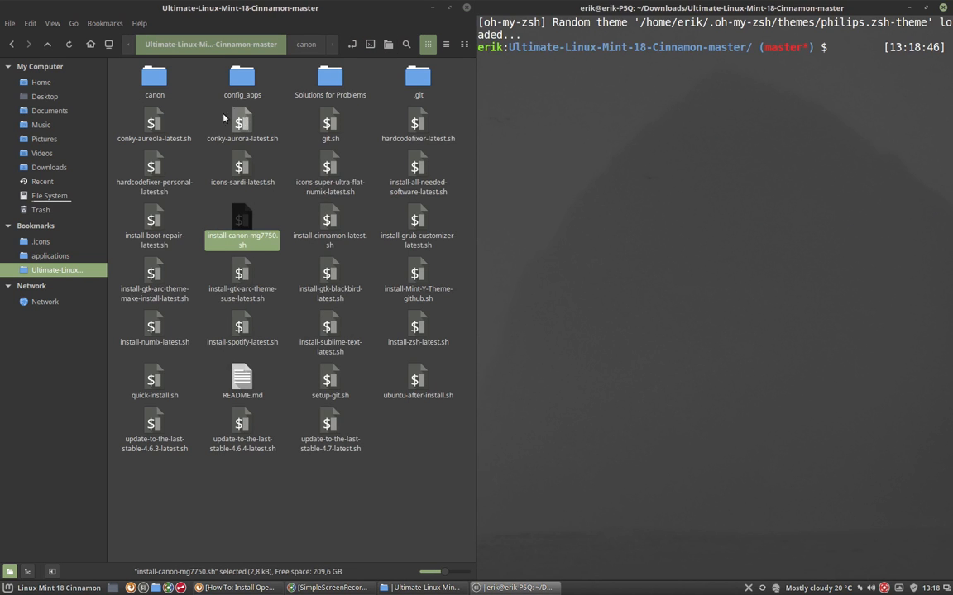
{"action": "double_click", "coordinate": [154, 79]}
{"action": "type", "text": "./"}
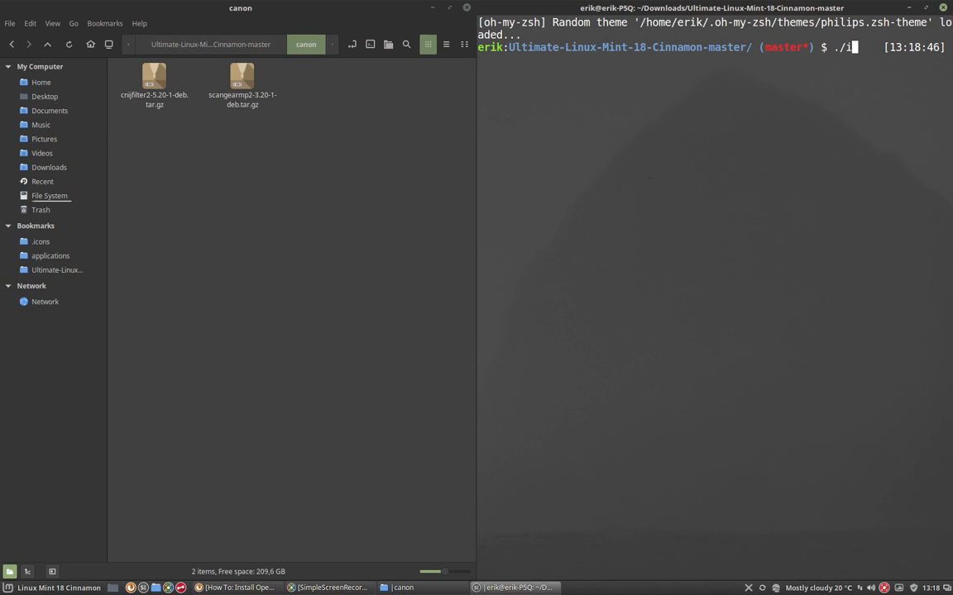
{"action": "type", "text": "install-canon-mg7750.sh"}
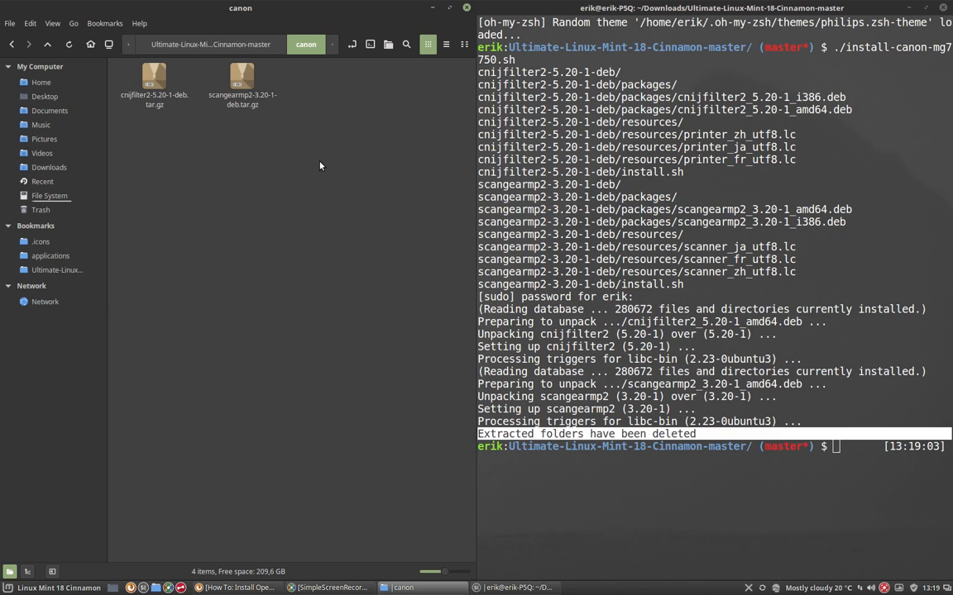
Search 'print' in the Cinnamon menu and launch Printers, showing no printers yet
{"action": "left_click", "coordinate": [10, 587]}
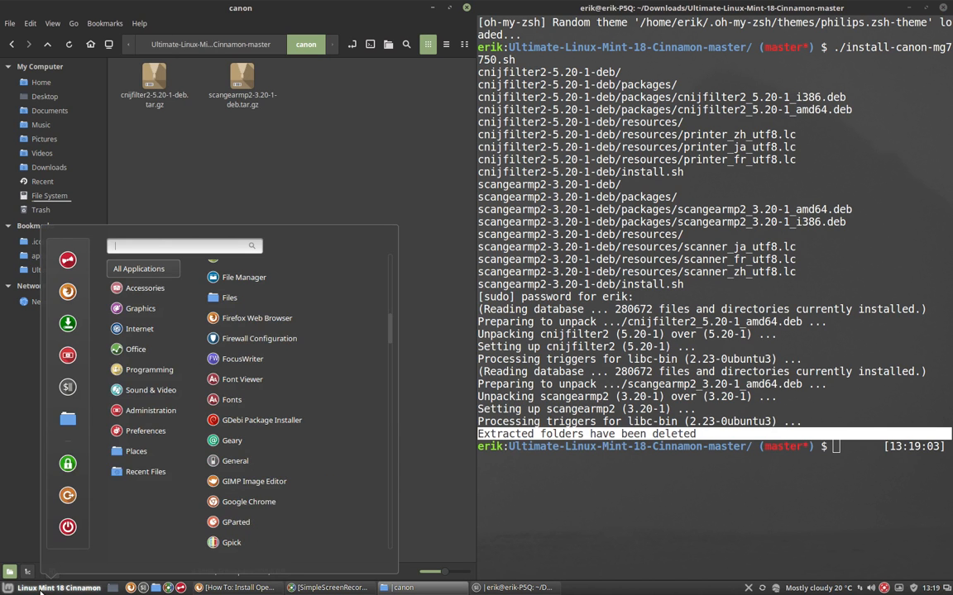
{"action": "type", "text": "print"}
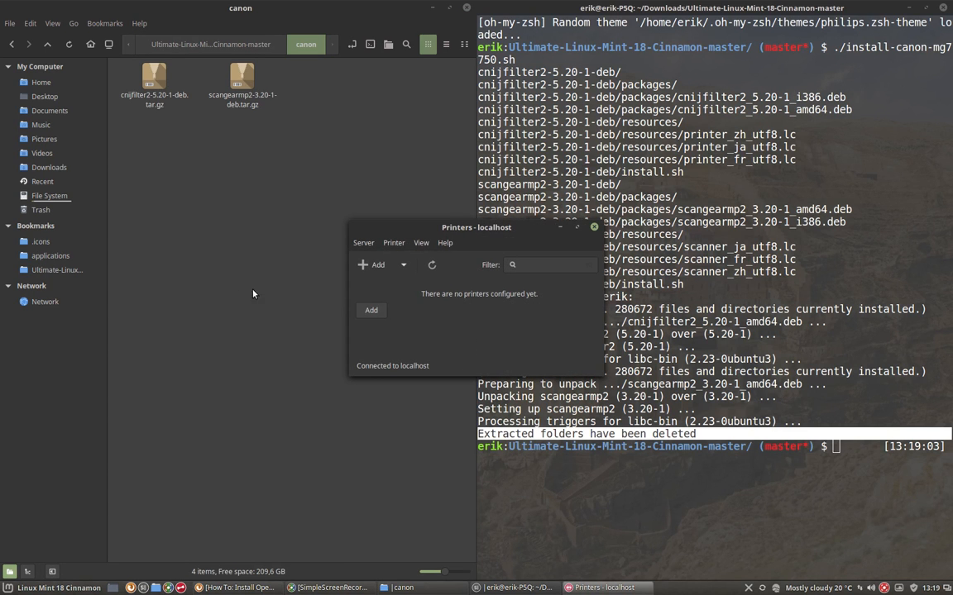
Add network printer Canon-MG7700-series, keeping the suggested name Canon-MG7700
{"action": "left_click", "coordinate": [370, 310]}
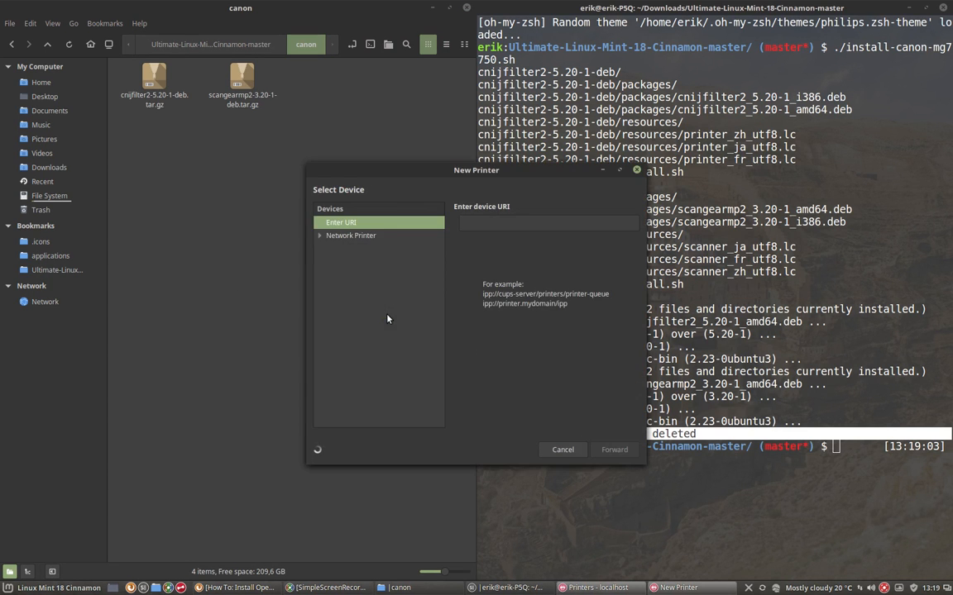
{"action": "left_click", "coordinate": [320, 235]}
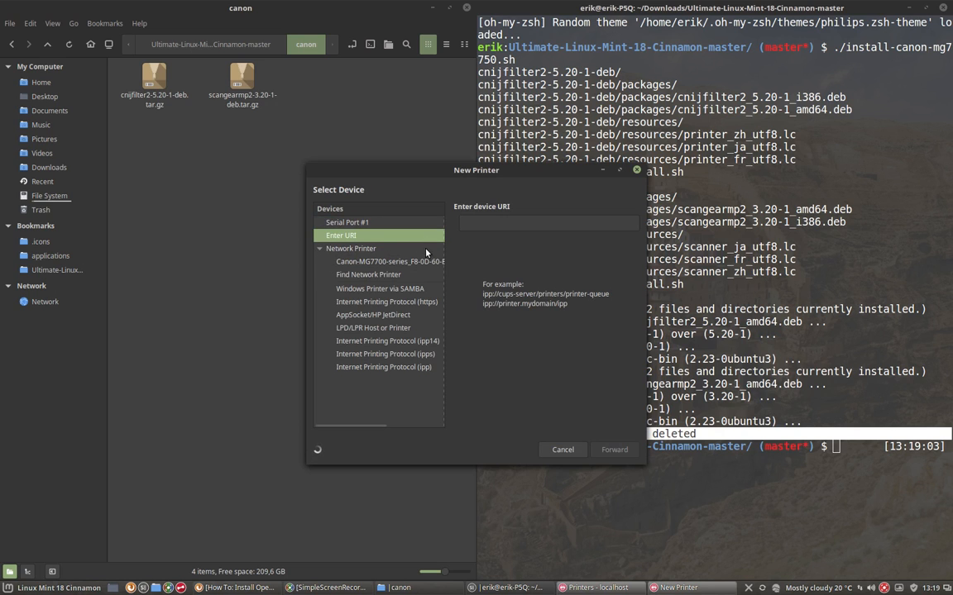
{"action": "left_click", "coordinate": [380, 261]}
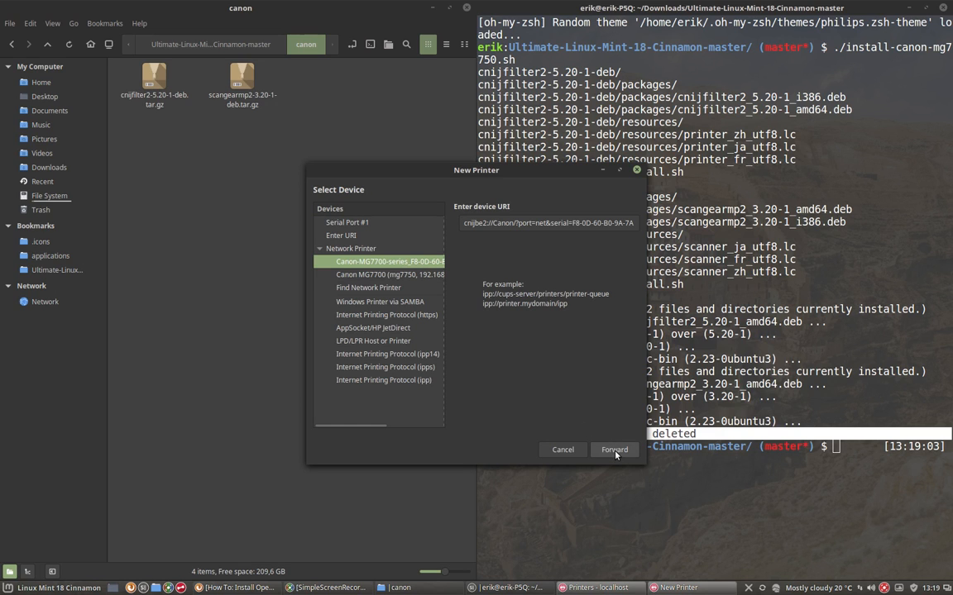
{"action": "left_click", "coordinate": [614, 450]}
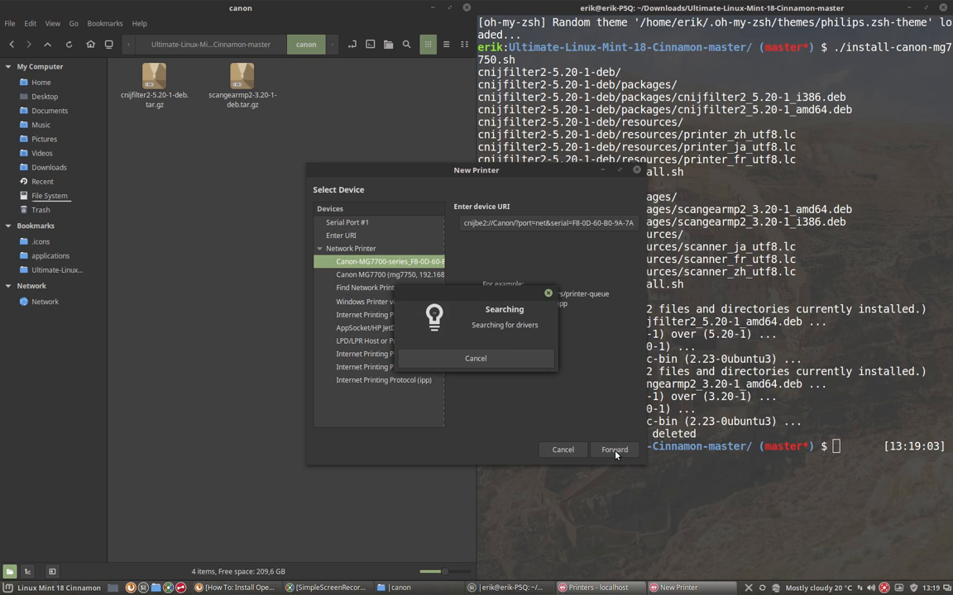
{"action": "left_click", "coordinate": [615, 448]}
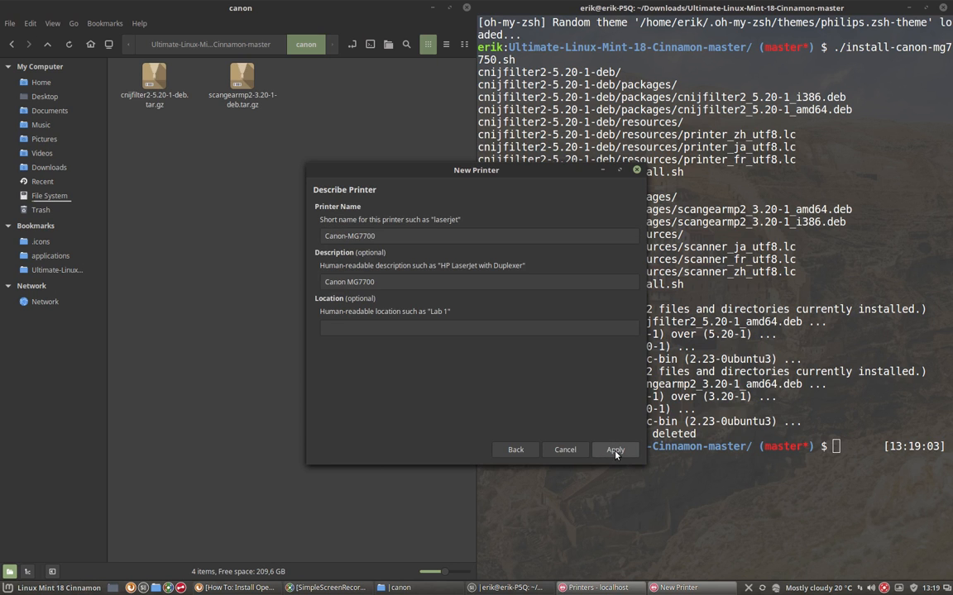
{"action": "left_click", "coordinate": [614, 450]}
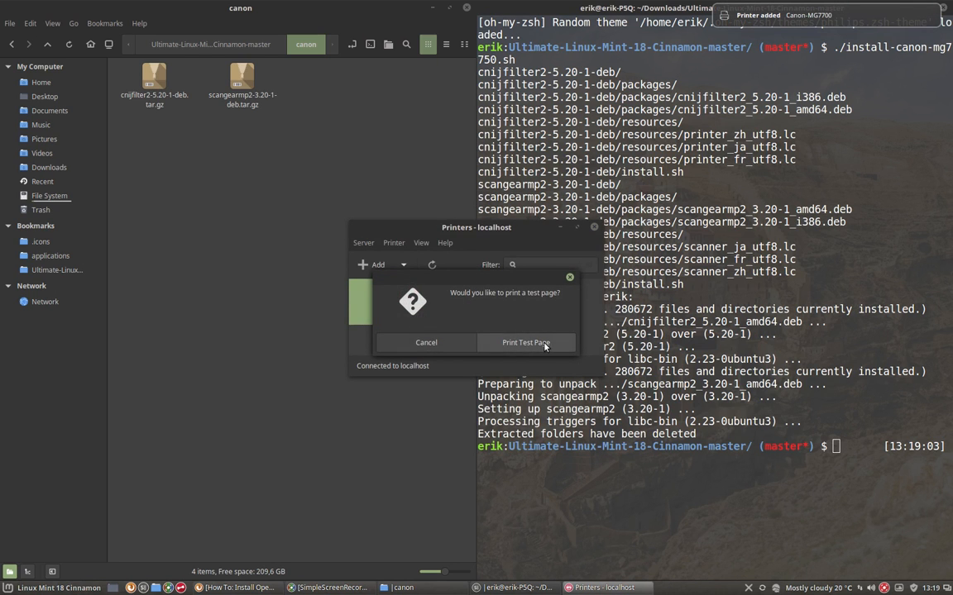
Print a test page on Canon-MG7700, acknowledge job 1, and close Printer Properties
{"action": "left_click", "coordinate": [525, 343]}
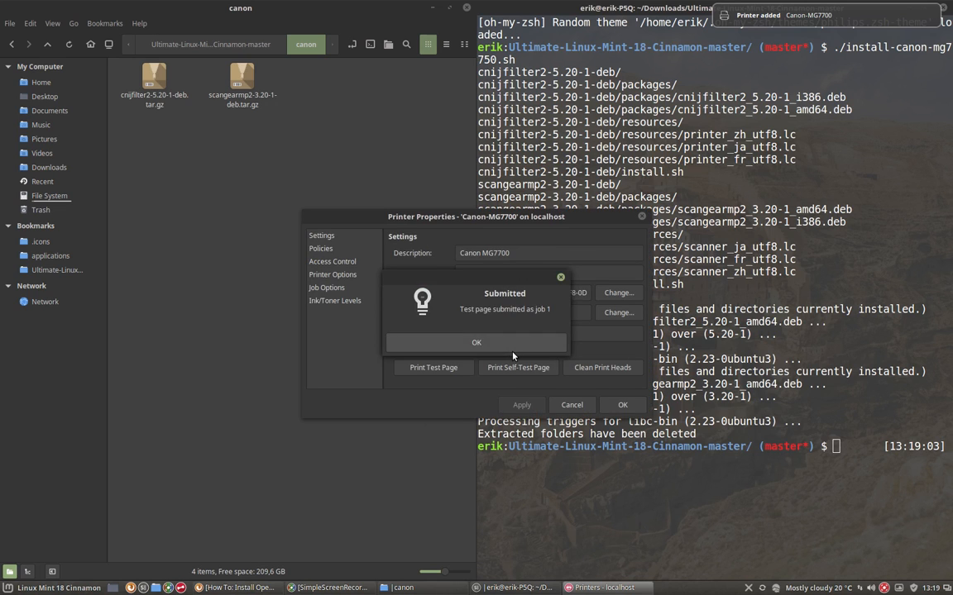
{"action": "left_click", "coordinate": [476, 343]}
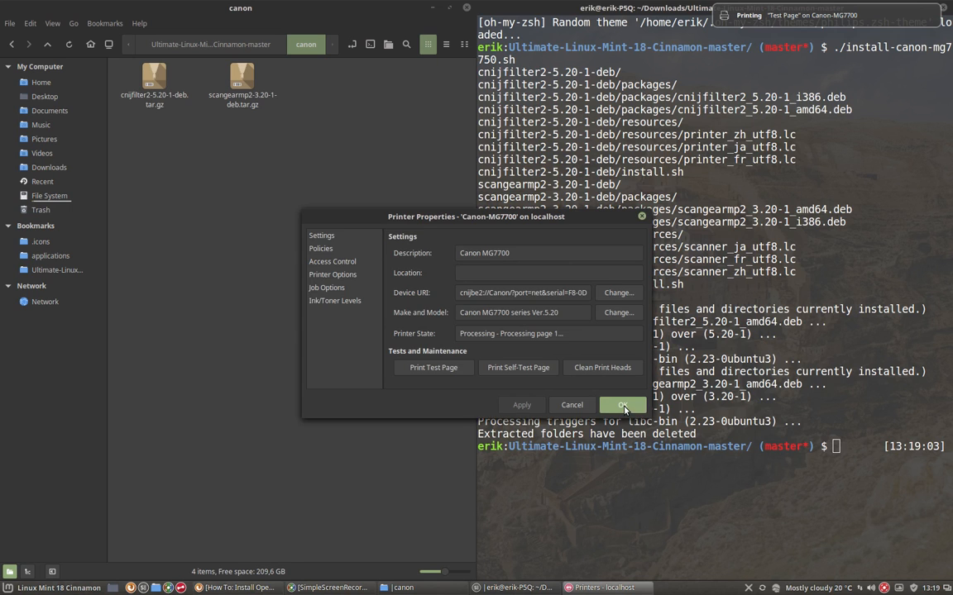
{"action": "left_click", "coordinate": [622, 405]}
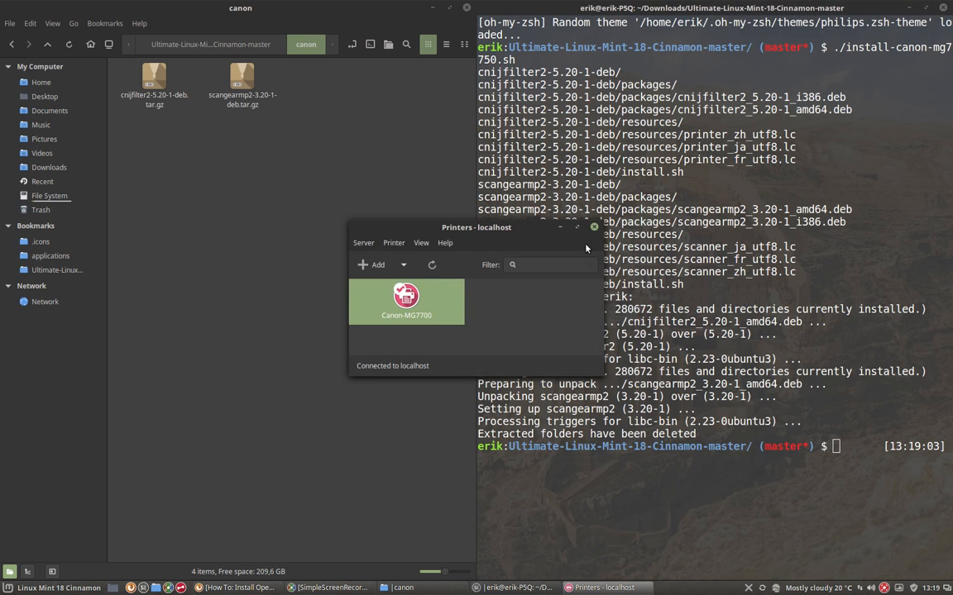